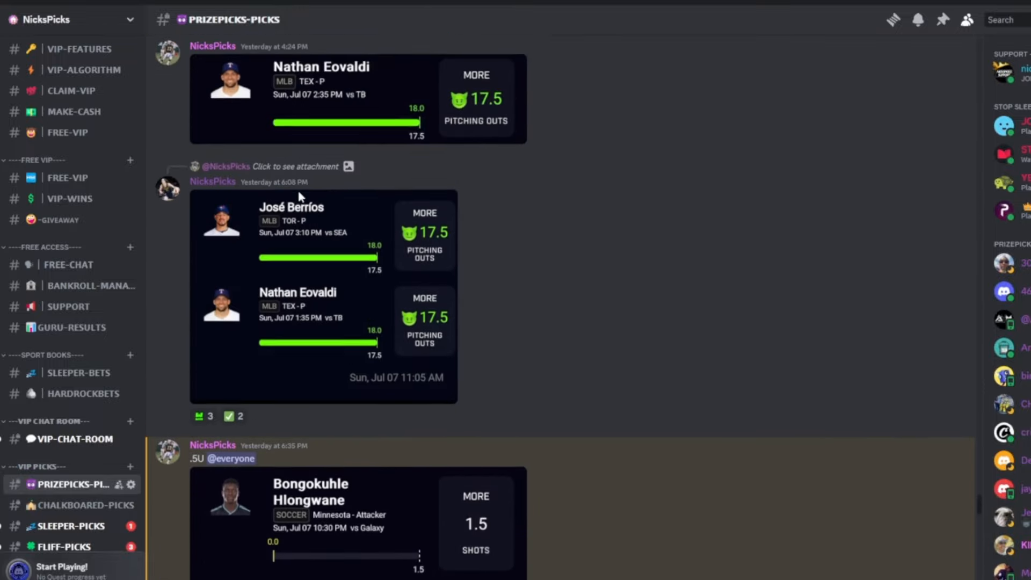
- Switch to the CHALKBOARDED-PICKS channel and scroll through its winning 2-pick max cash slips
scroll(down, 3)
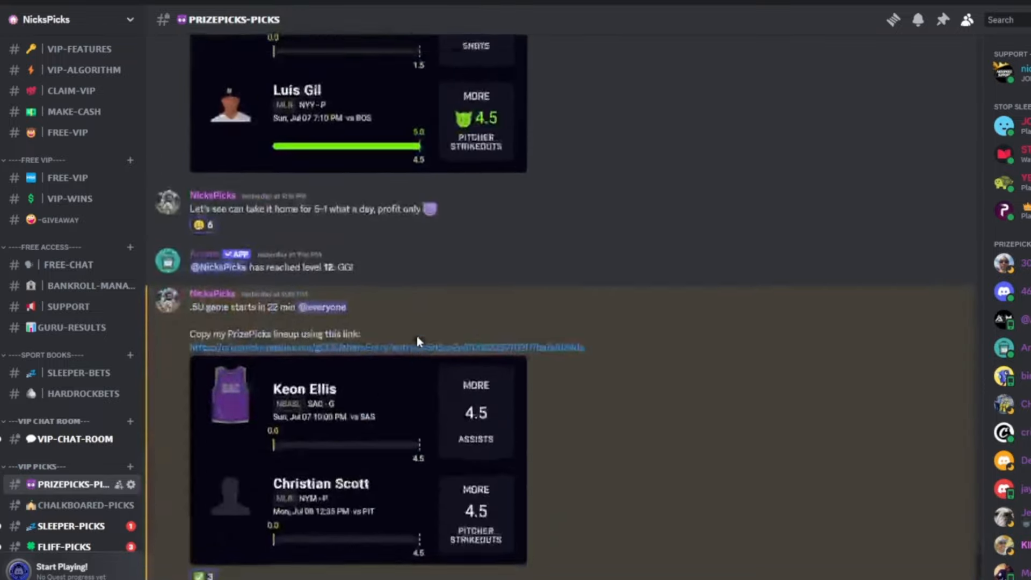
scroll(down, 3)
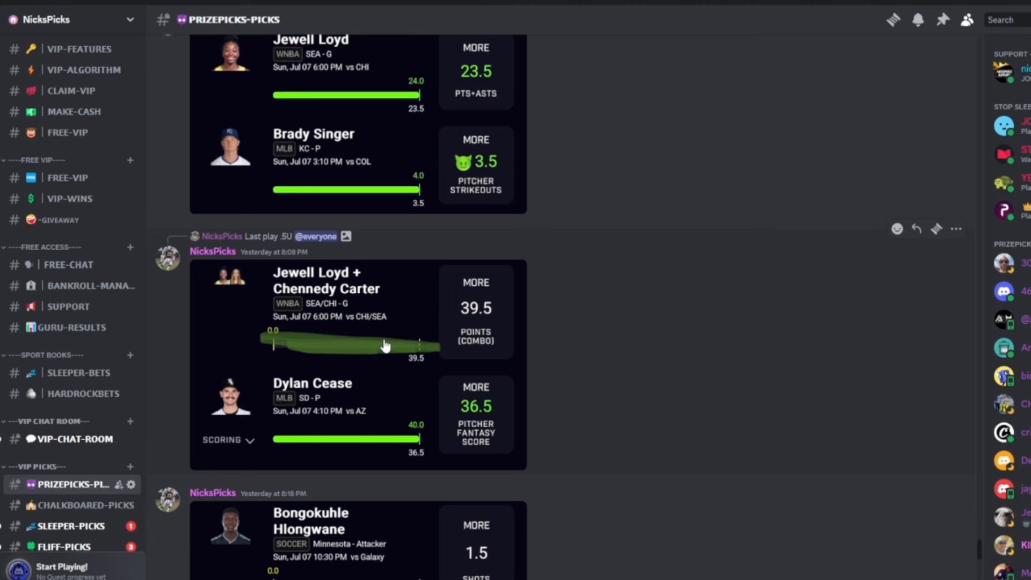
click(79, 505)
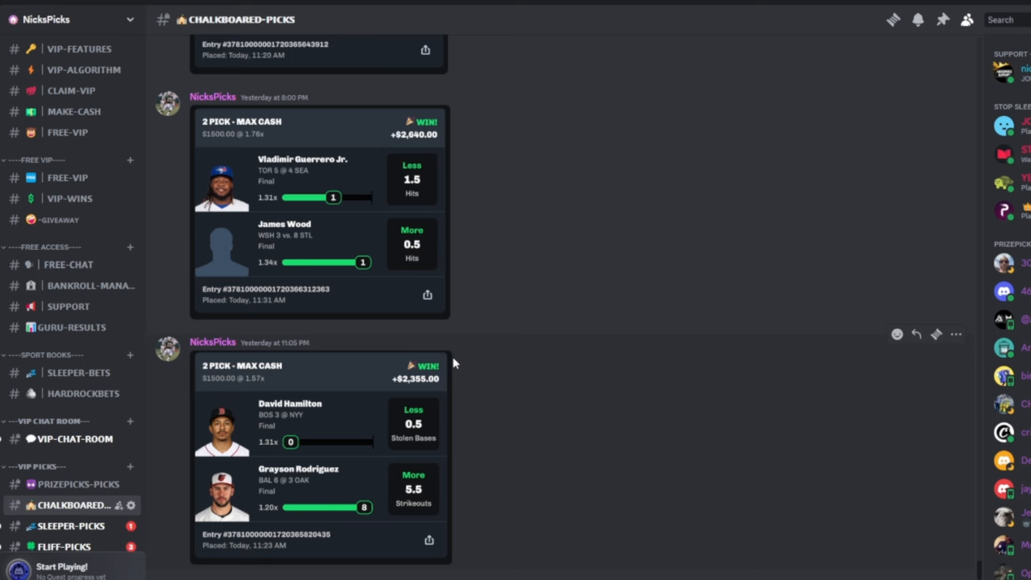
scroll(down, 3)
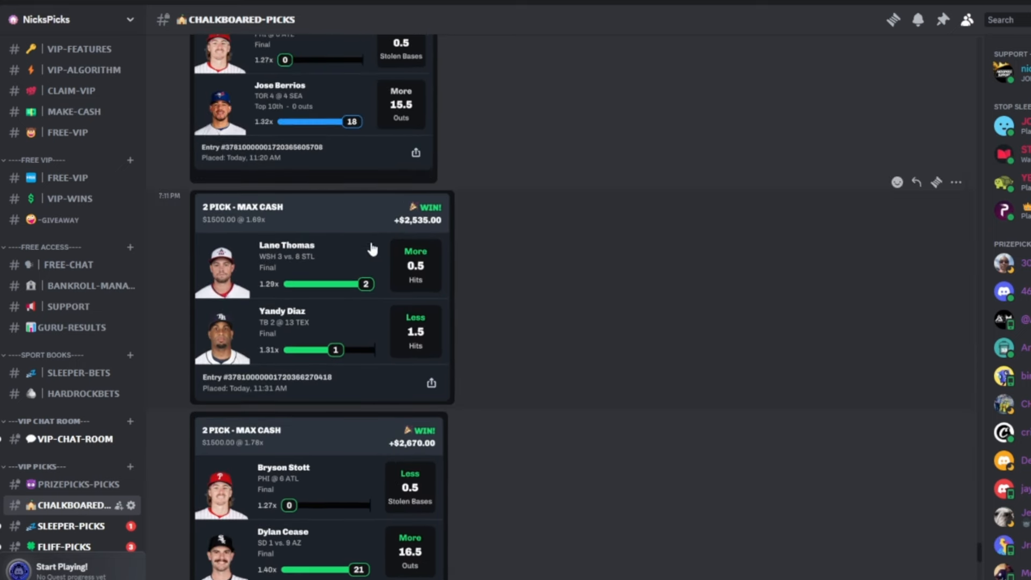
scroll(down, 3)
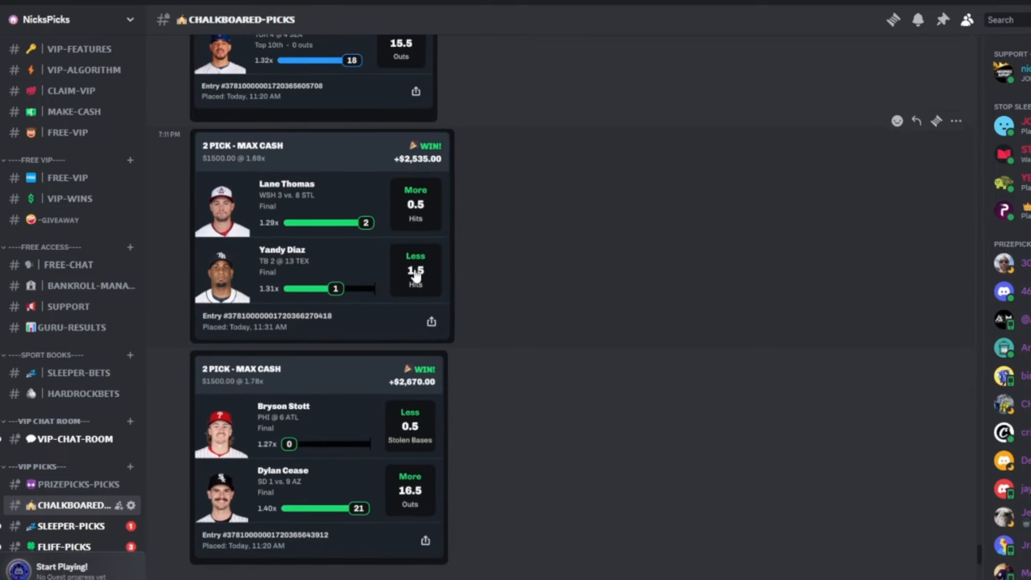
scroll(down, 3)
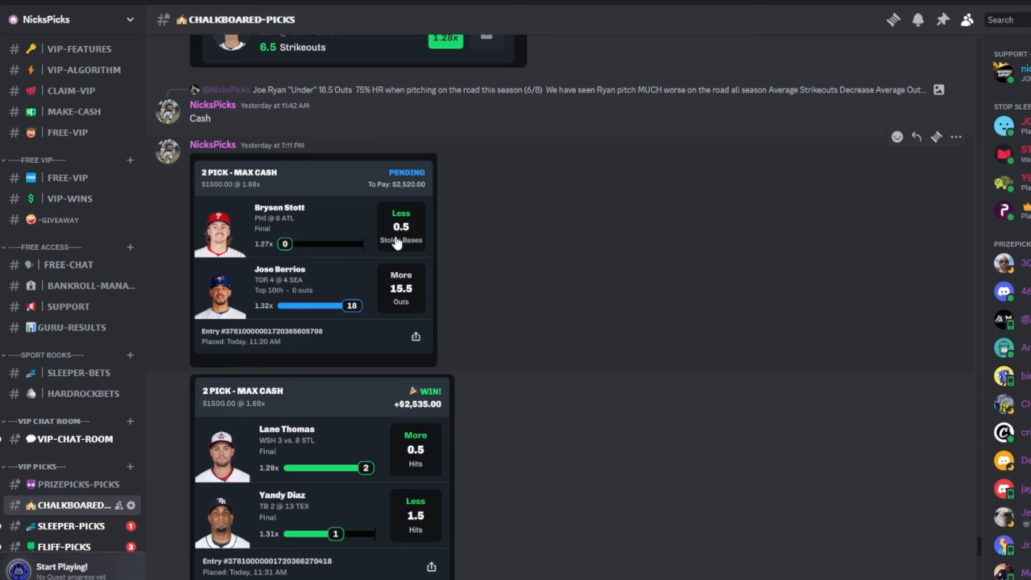
scroll(down, 3)
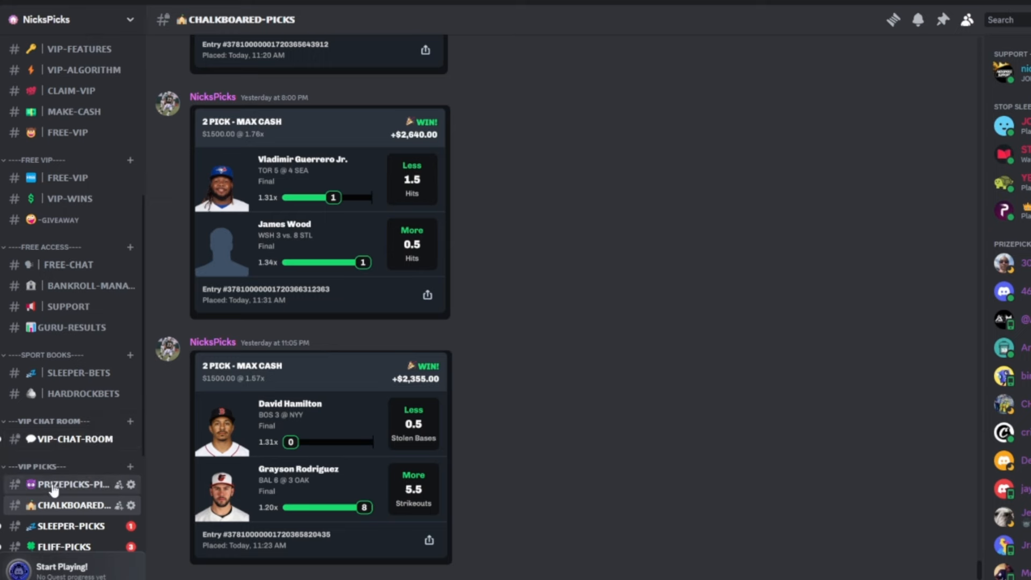
- Return to the PRIZEPICKS-PICKS channel showing the Jewell Loyd, Brady Singer and Dylan Cease cards
click(74, 485)
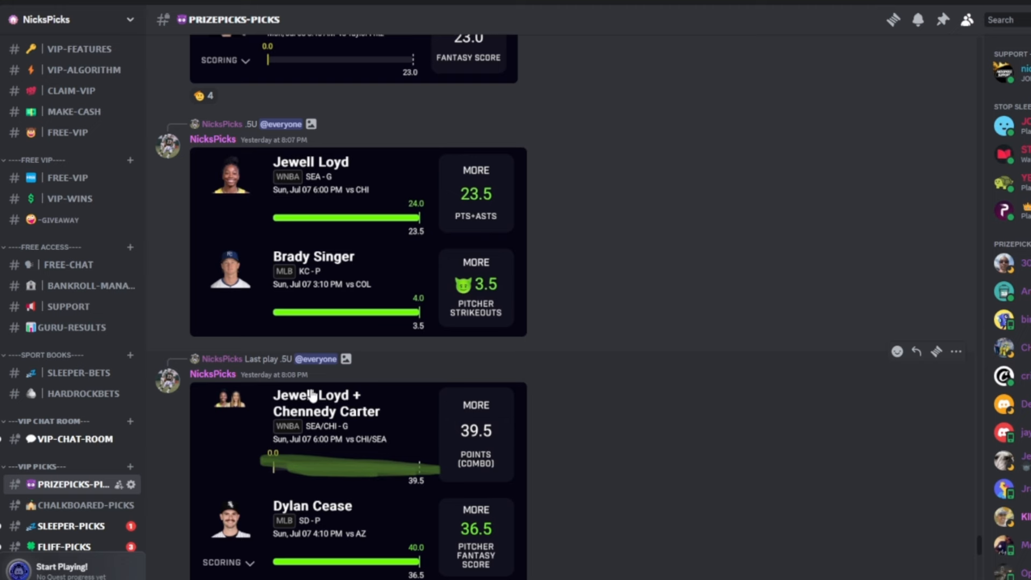
mouse_move(296, 393)
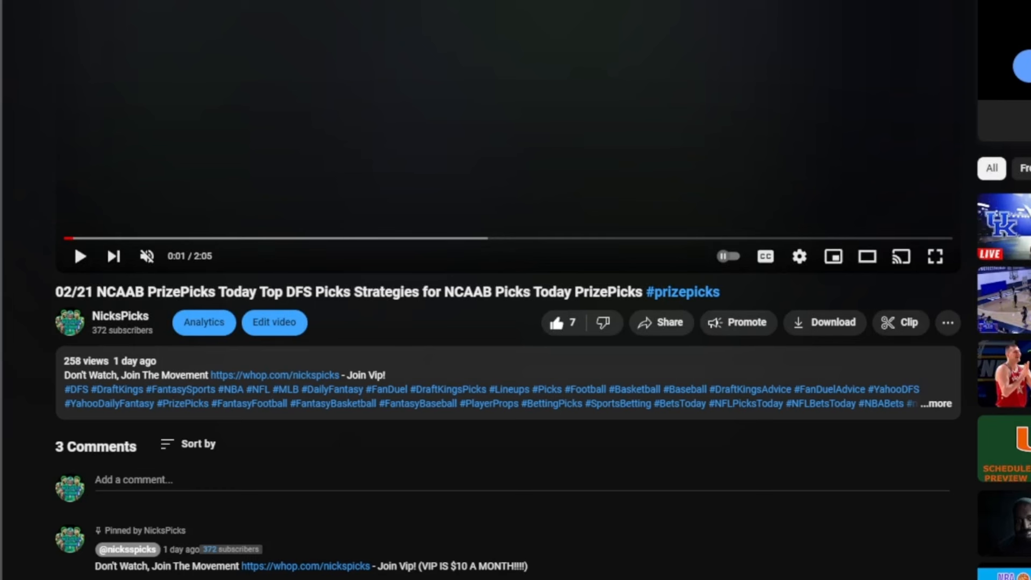
scroll(down, 3)
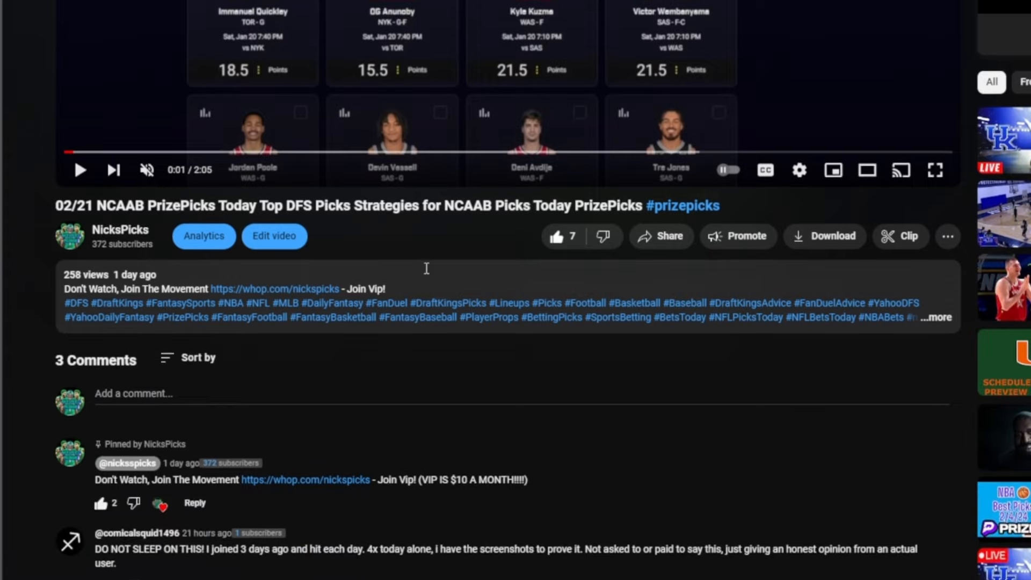
scroll(down, 3)
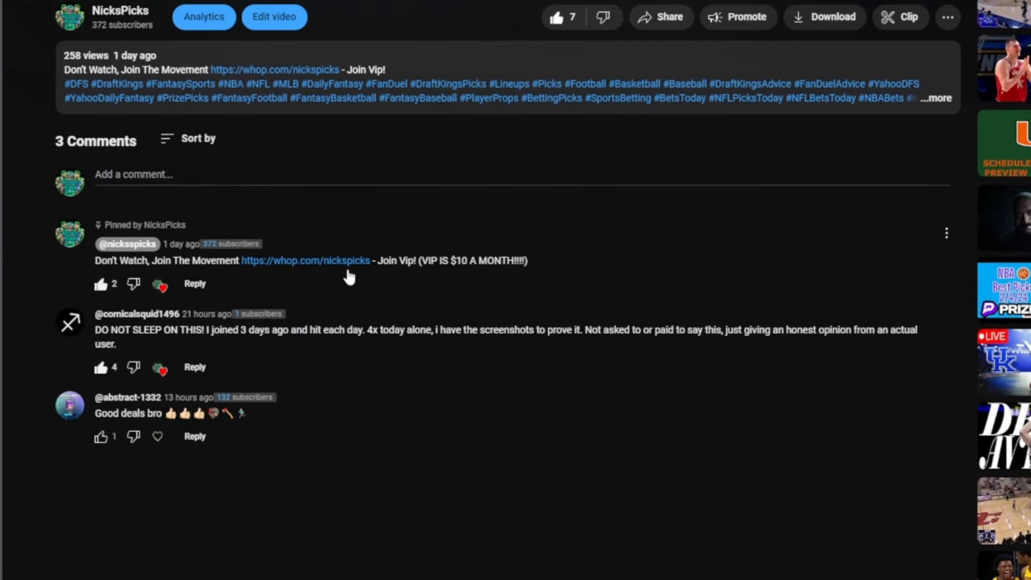
mouse_move(366, 281)
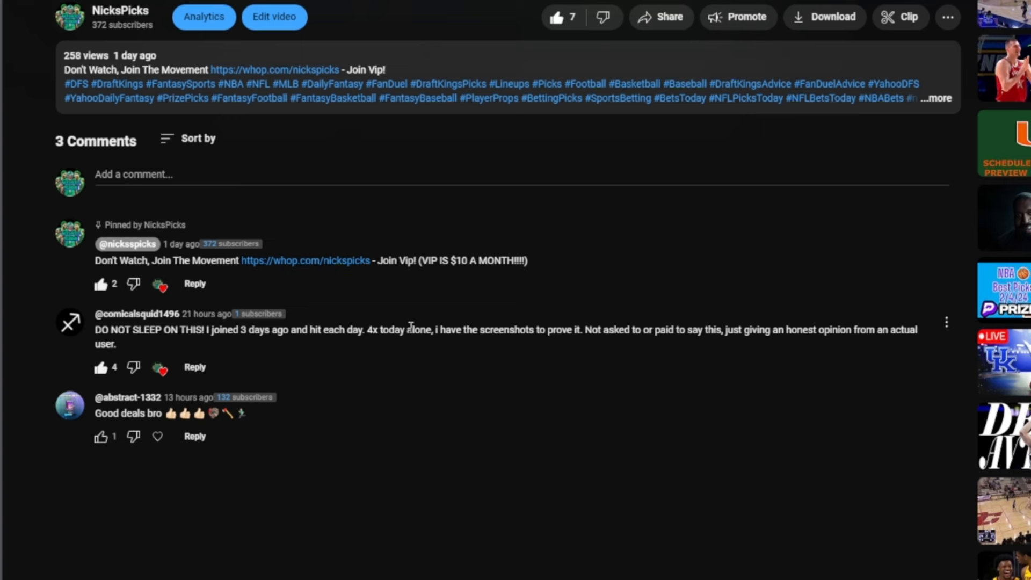
mouse_move(597, 372)
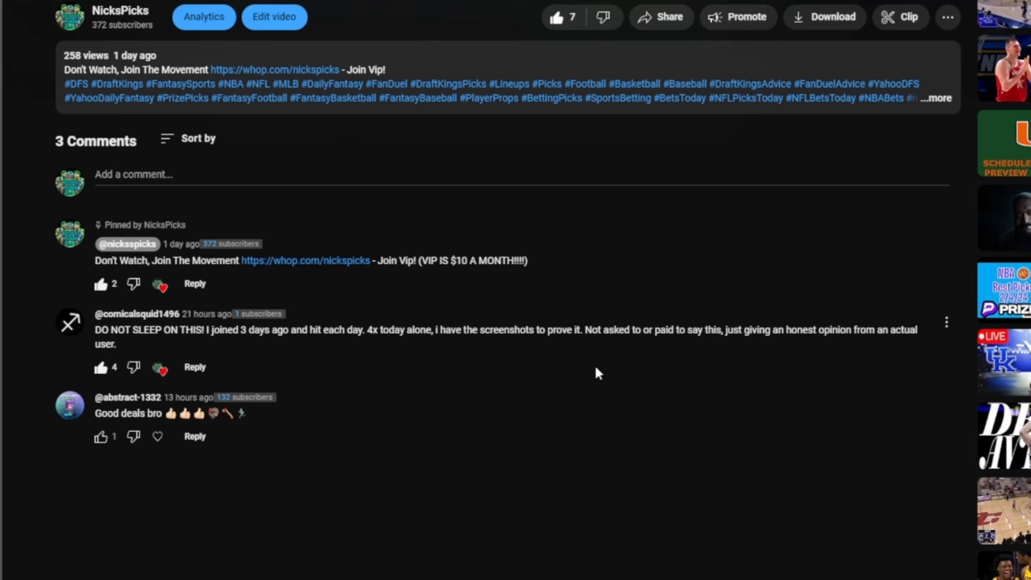
mouse_move(742, 325)
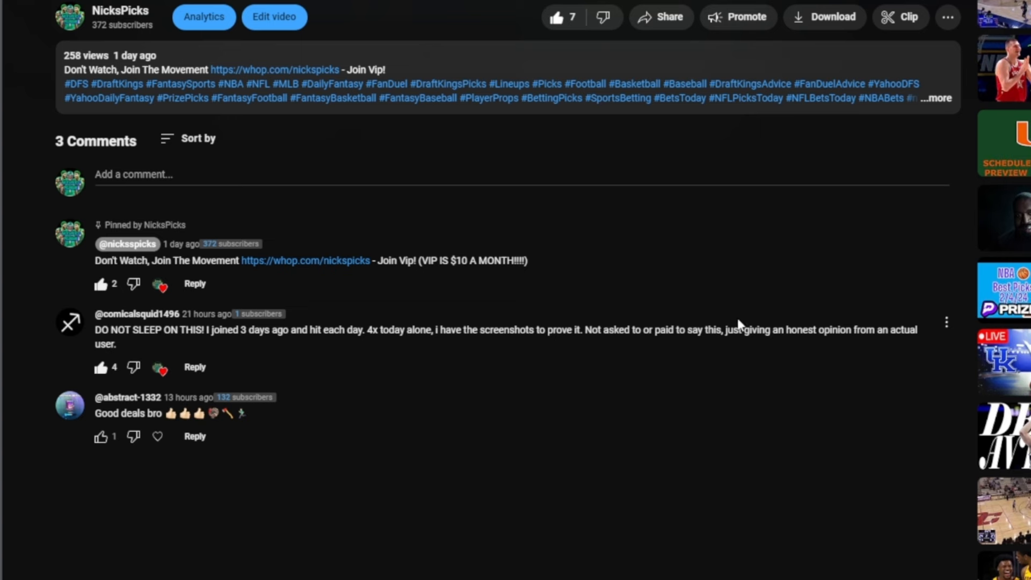
mouse_move(623, 439)
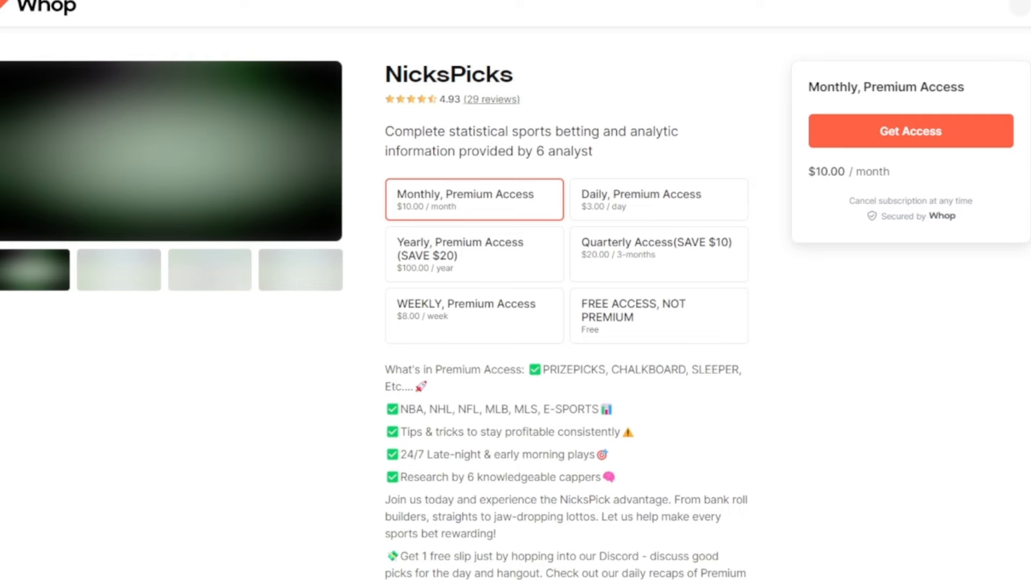
scroll(down, 3)
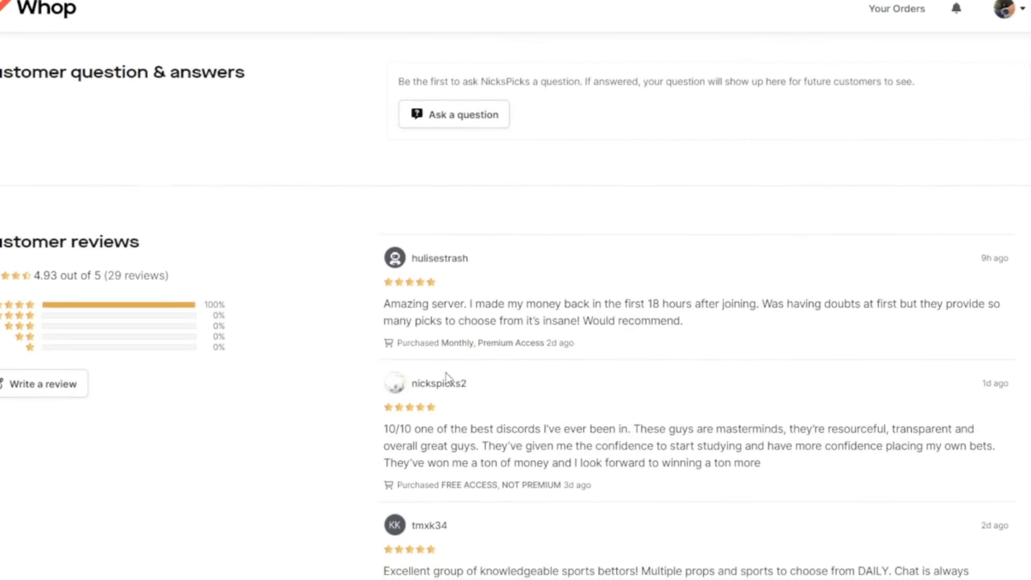
scroll(down, 3)
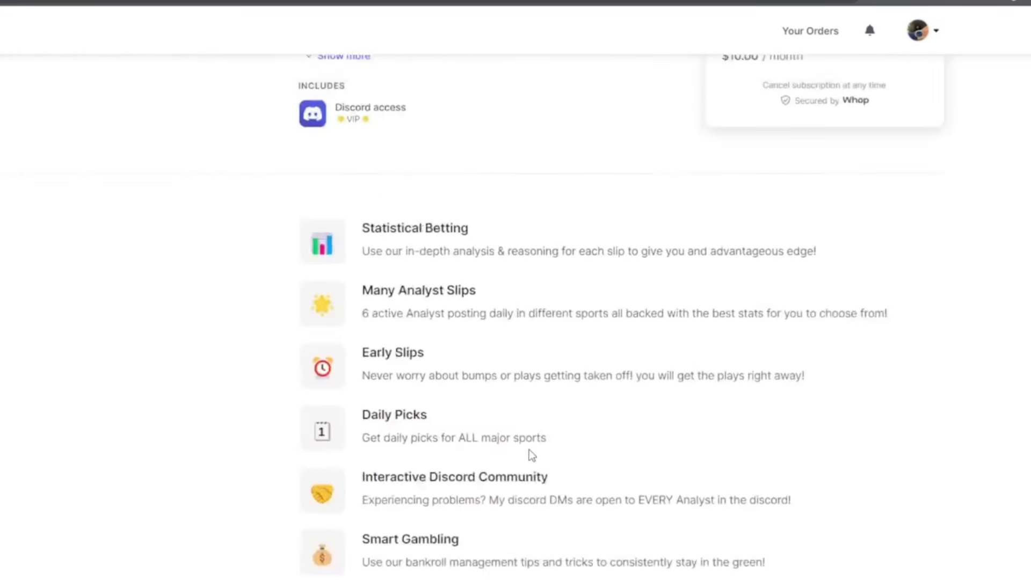
scroll(up, 3)
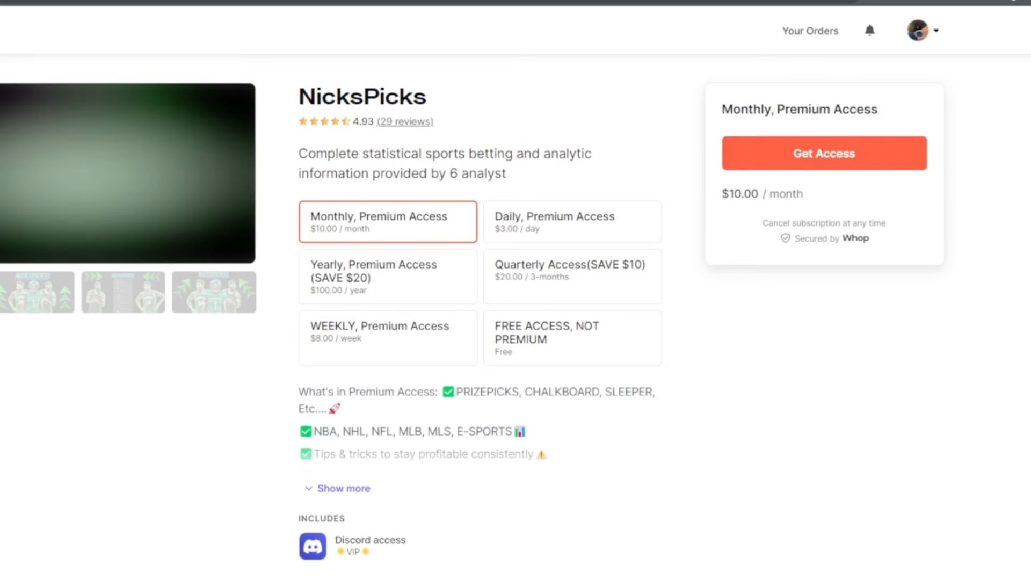
click(570, 337)
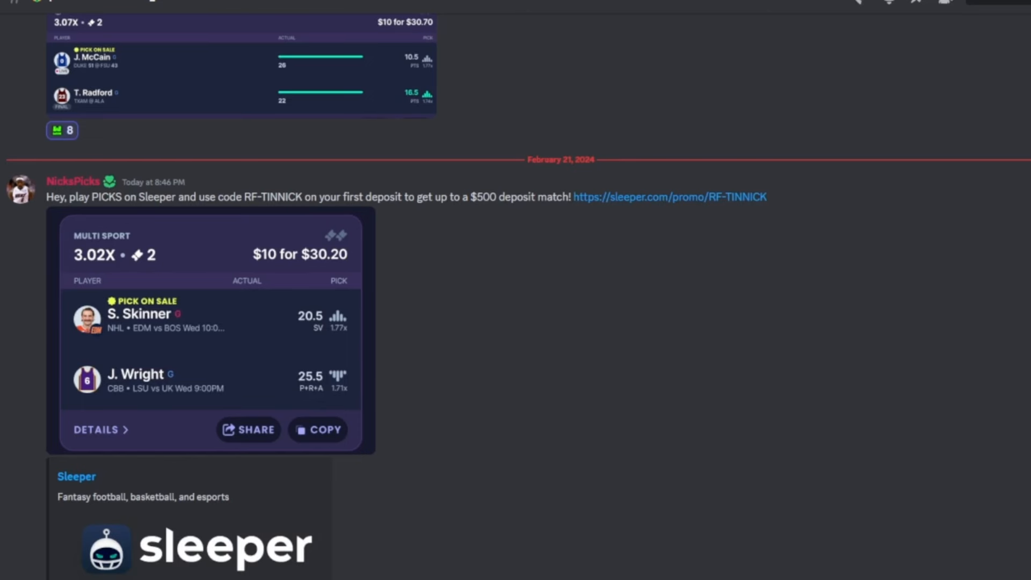
scroll(down, 3)
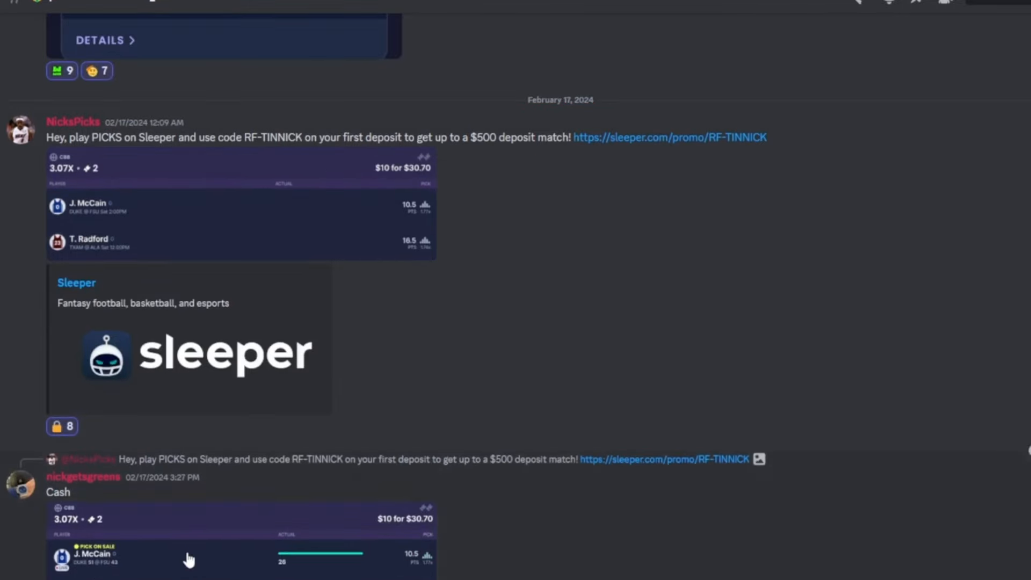
scroll(up, 3)
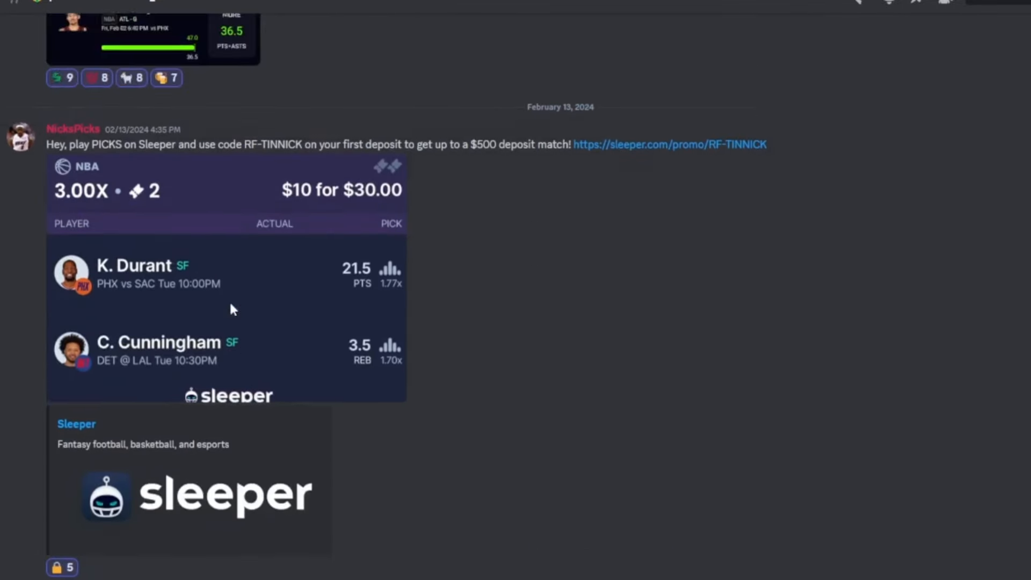
scroll(down, 3)
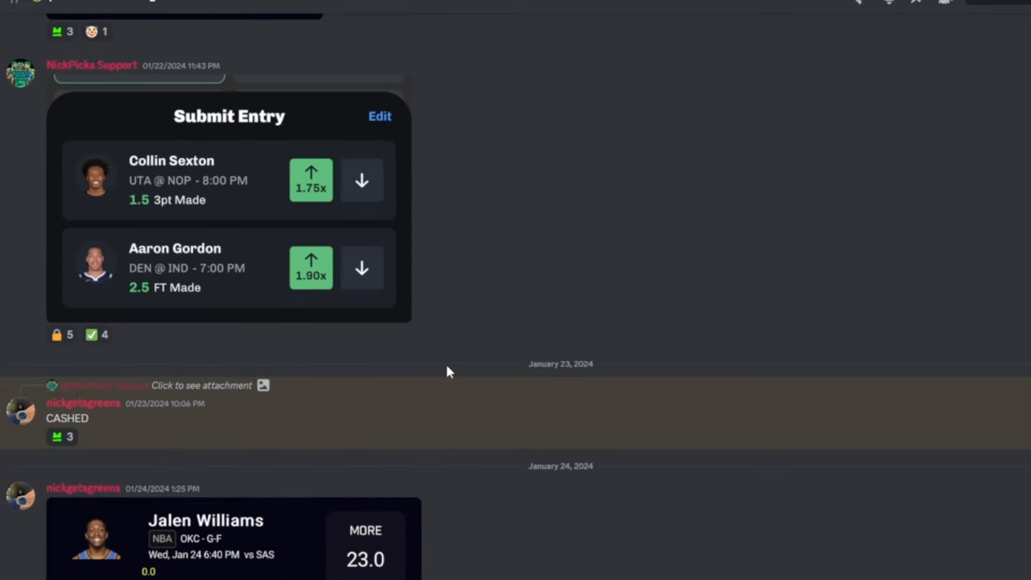
scroll(down, 3)
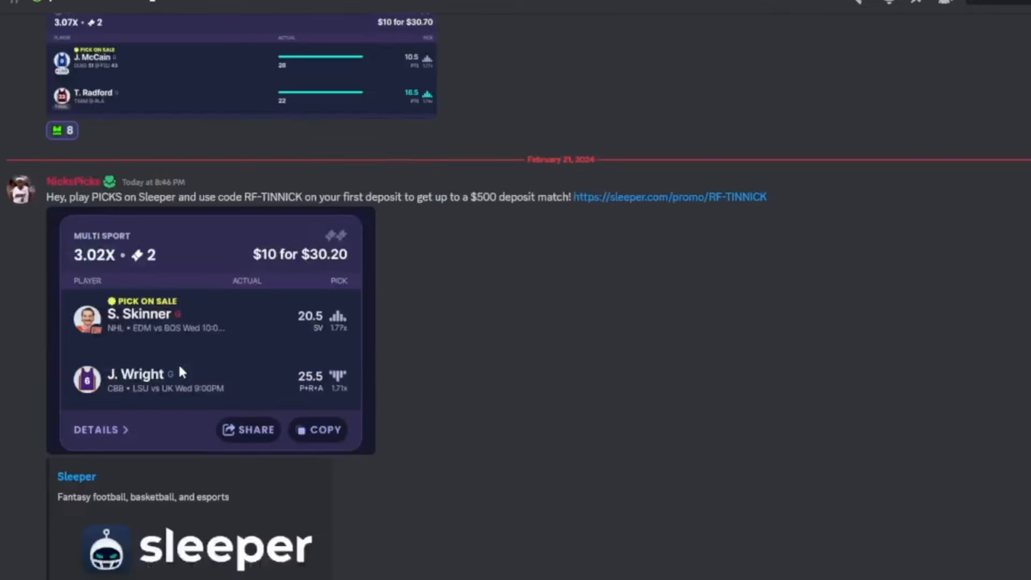